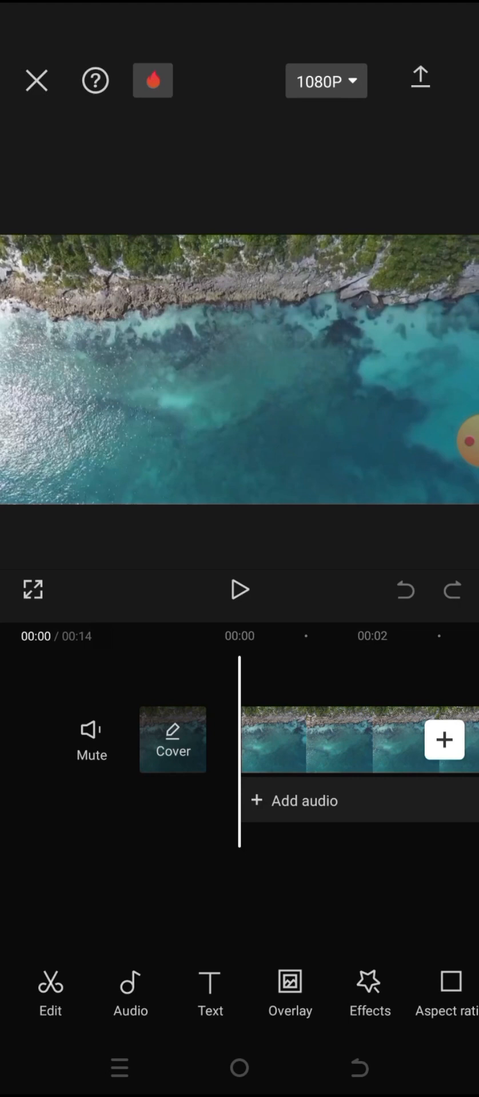
# - Preview the coastline clip, mute its original sound, and bring up the Audio options
pyautogui.click(239, 590)
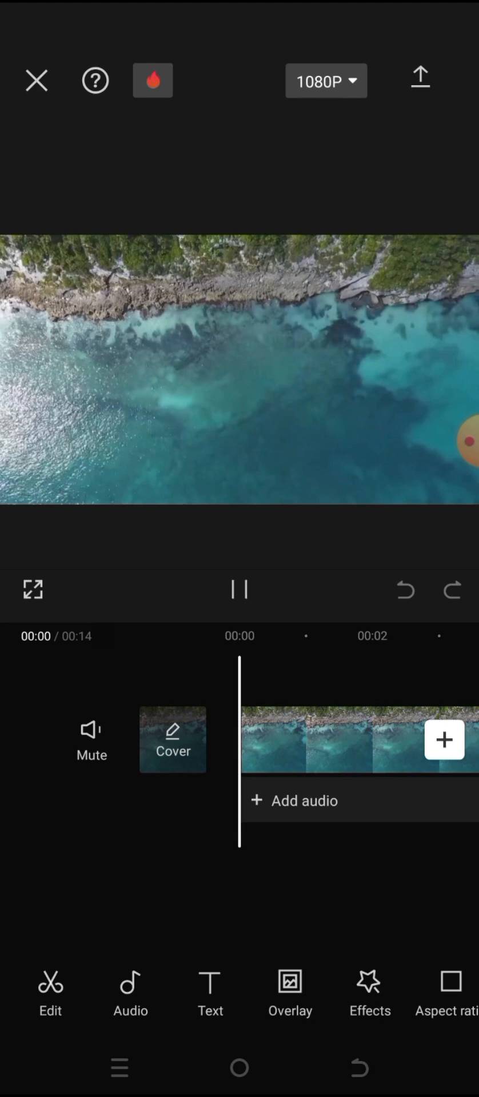
pyautogui.click(238, 590)
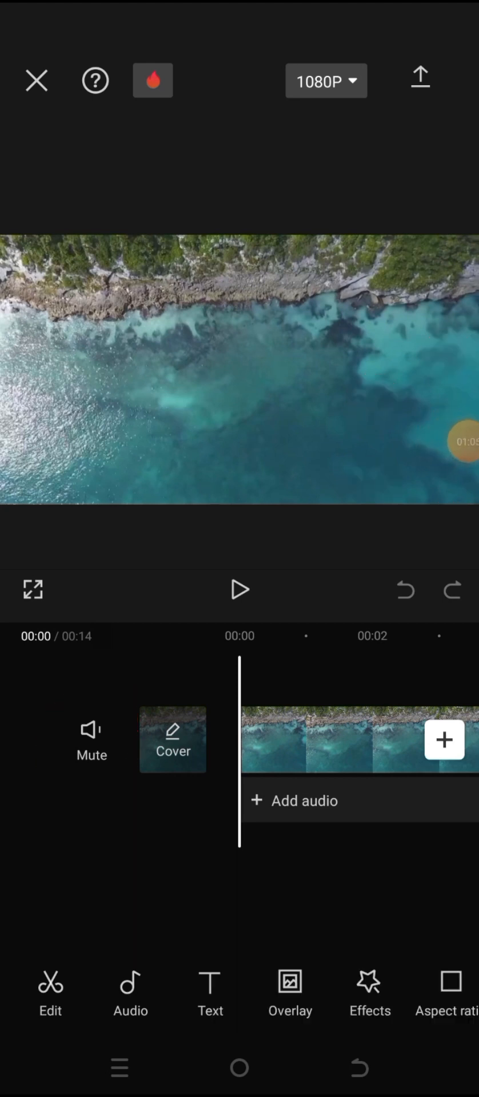
pyautogui.click(92, 739)
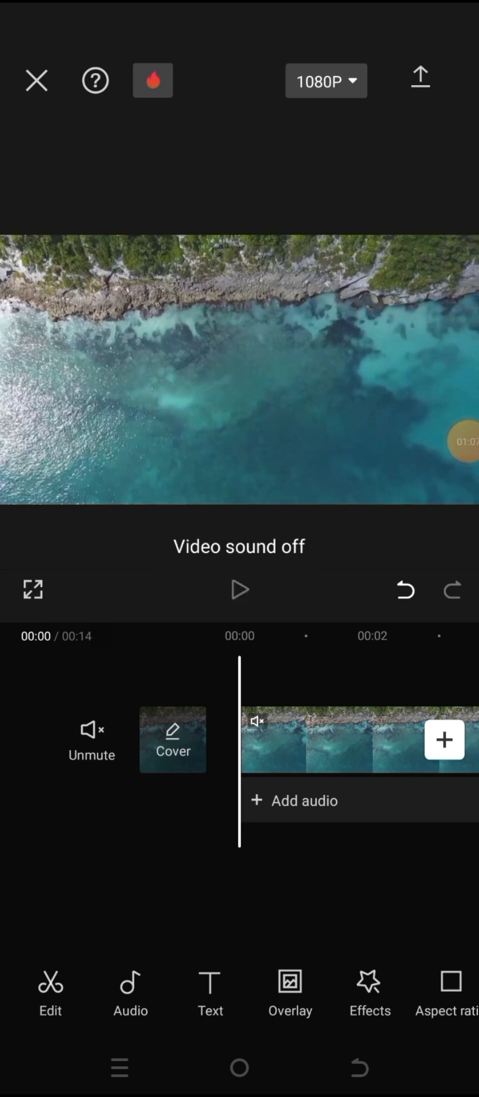
pyautogui.click(238, 590)
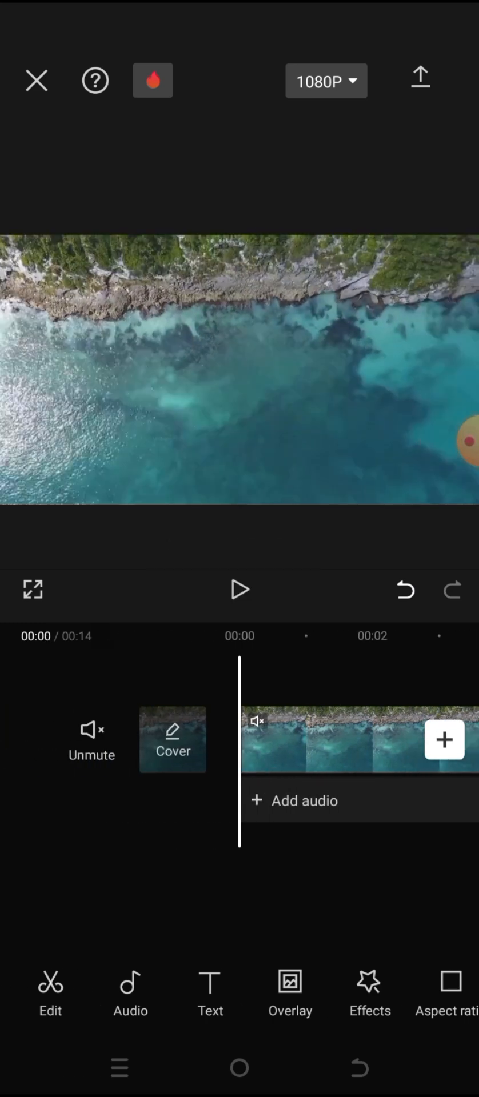
pyautogui.click(91, 739)
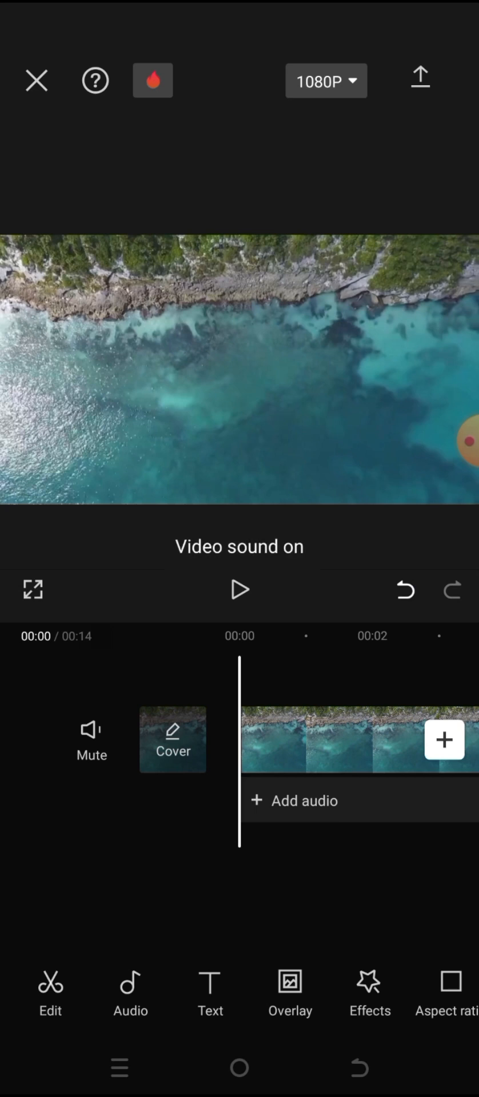
pyautogui.click(91, 730)
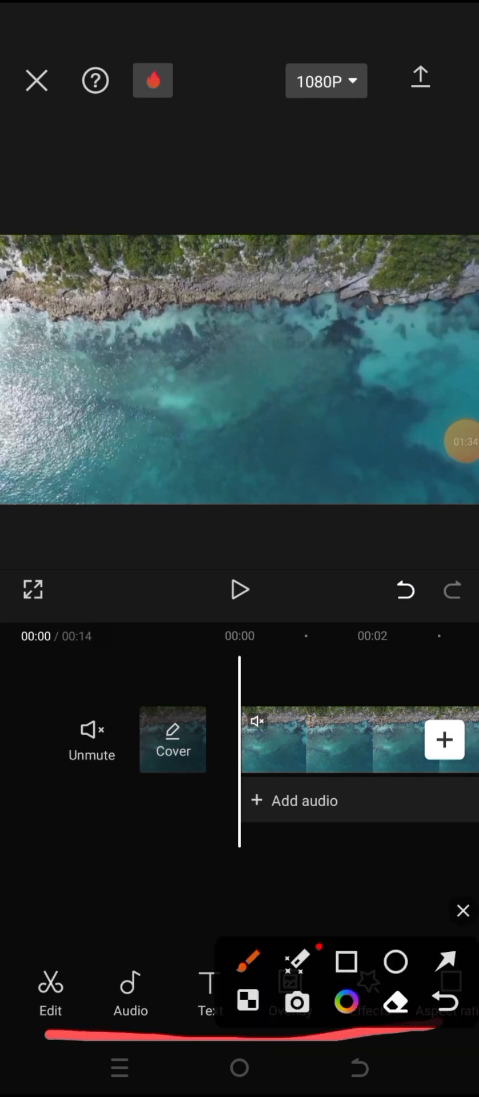
pyautogui.click(460, 926)
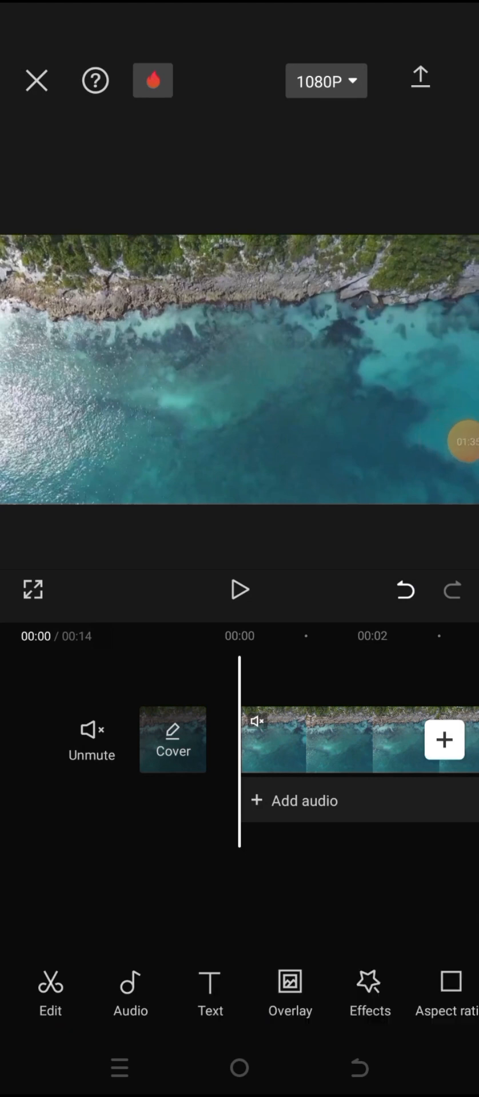
pyautogui.click(130, 993)
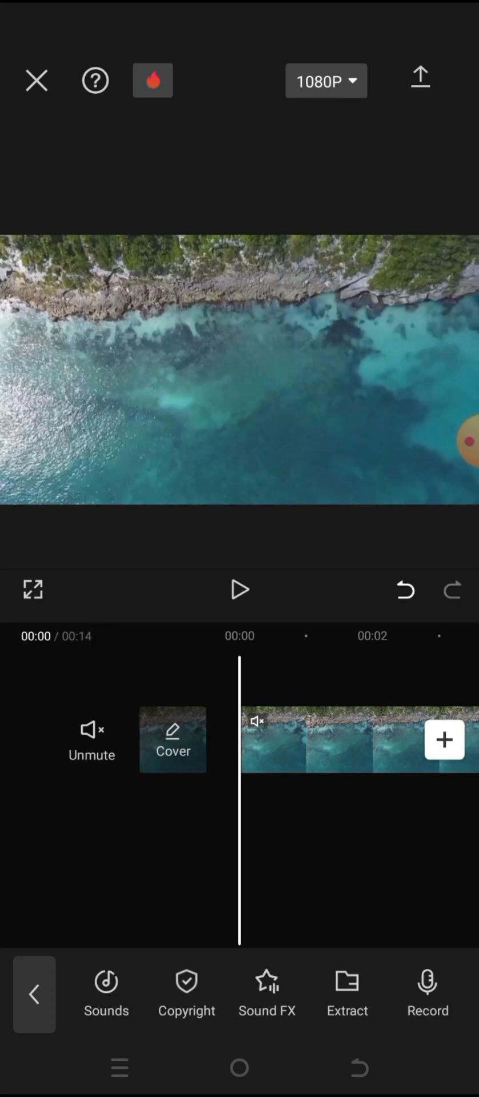
# - Browse the Vlog category in Sounds, then switch to the Your audio collection
pyautogui.click(106, 987)
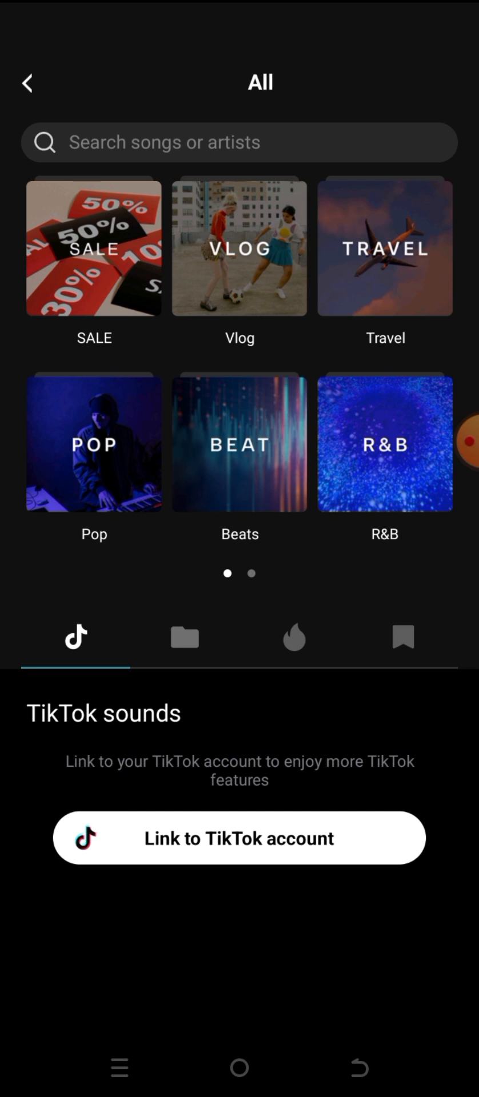
pyautogui.click(238, 250)
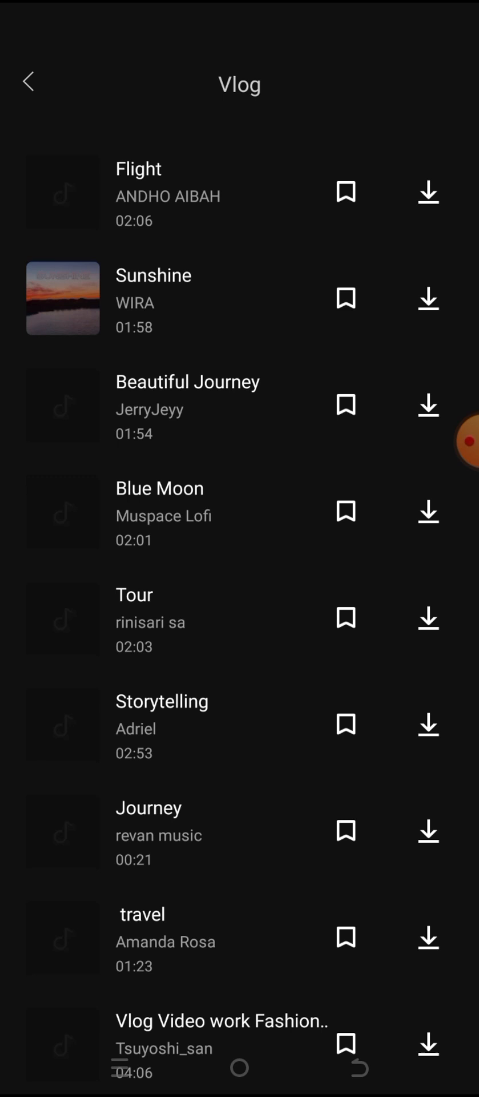
pyautogui.click(27, 82)
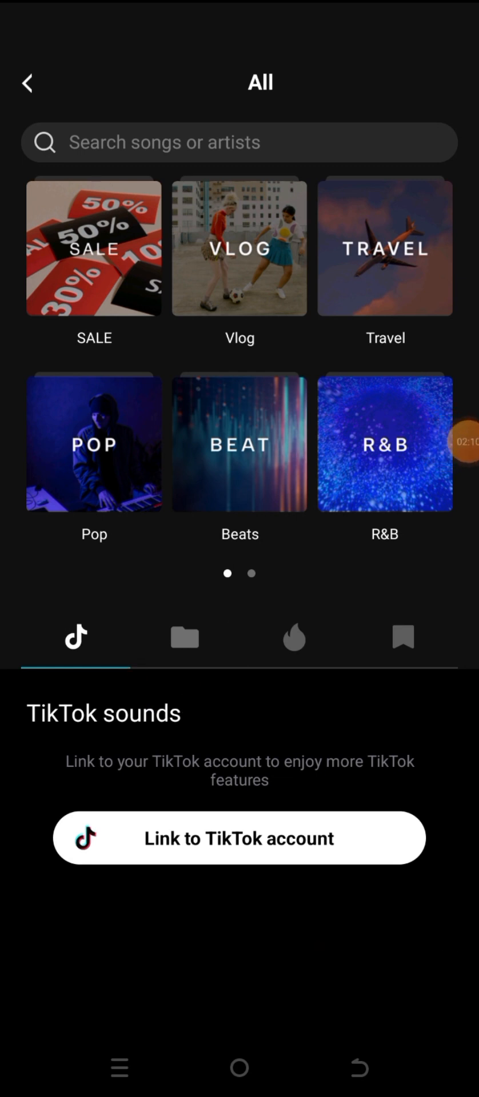
pyautogui.click(184, 636)
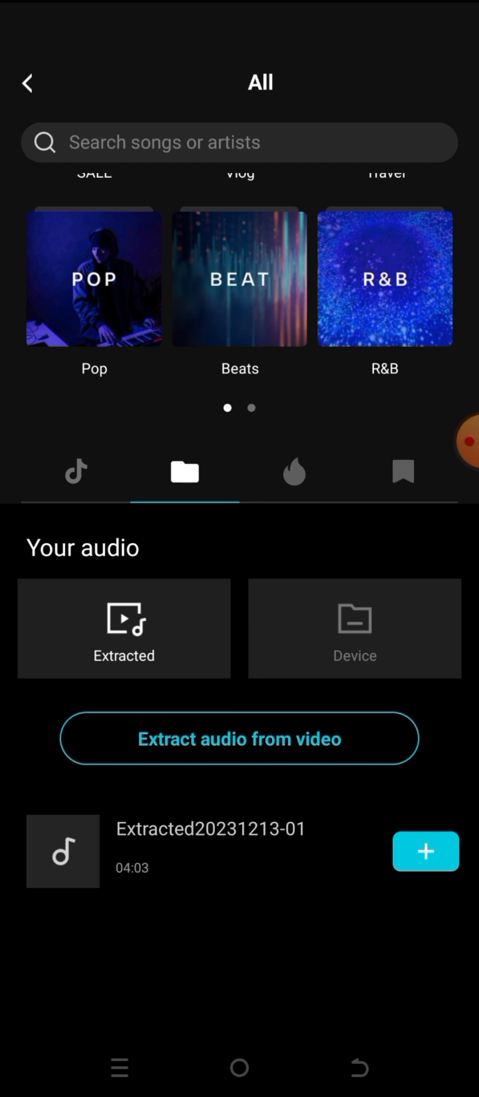
# - Find 03 Mighty You Are.mp3 under Device, preview it, and add it to the timeline
pyautogui.click(354, 628)
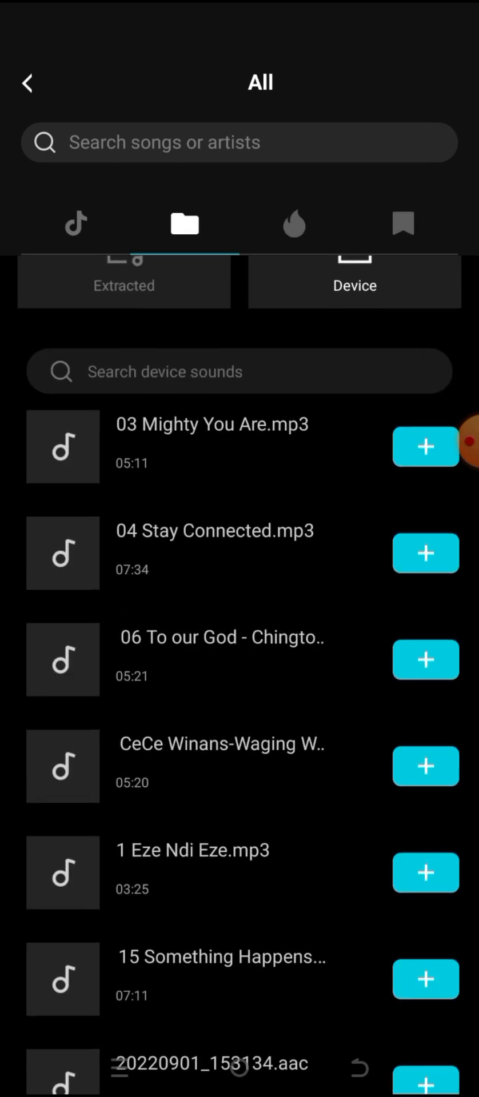
pyautogui.scroll(-3)
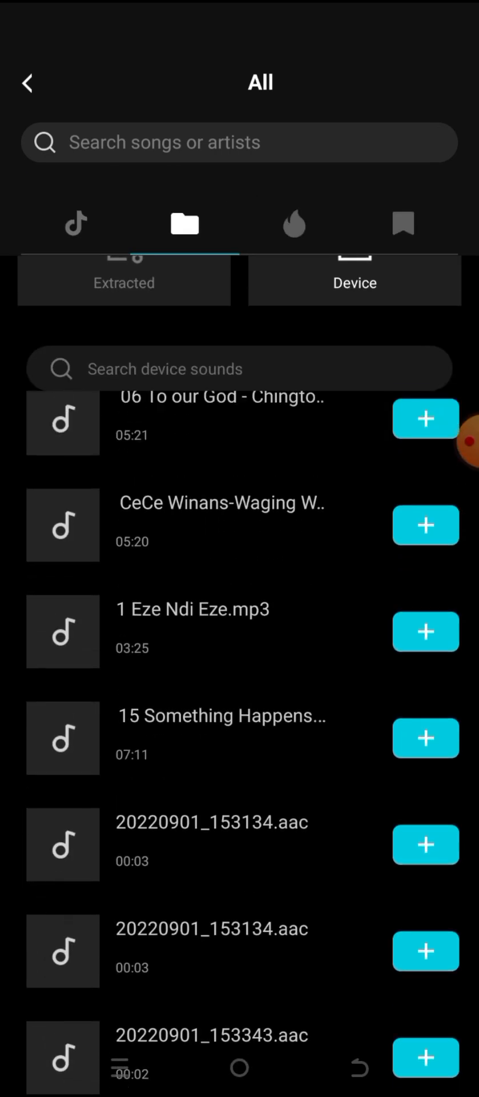
pyautogui.scroll(-3)
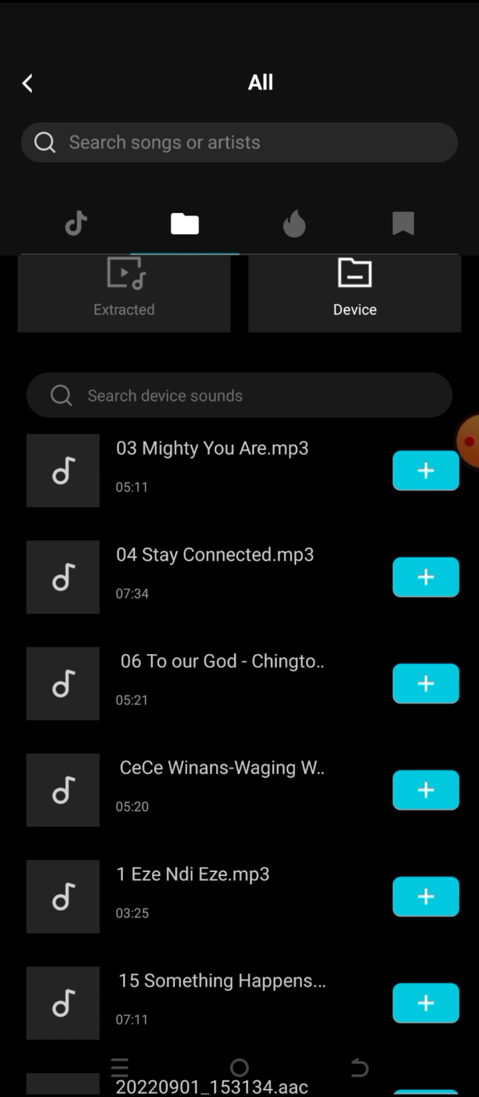
pyautogui.click(471, 436)
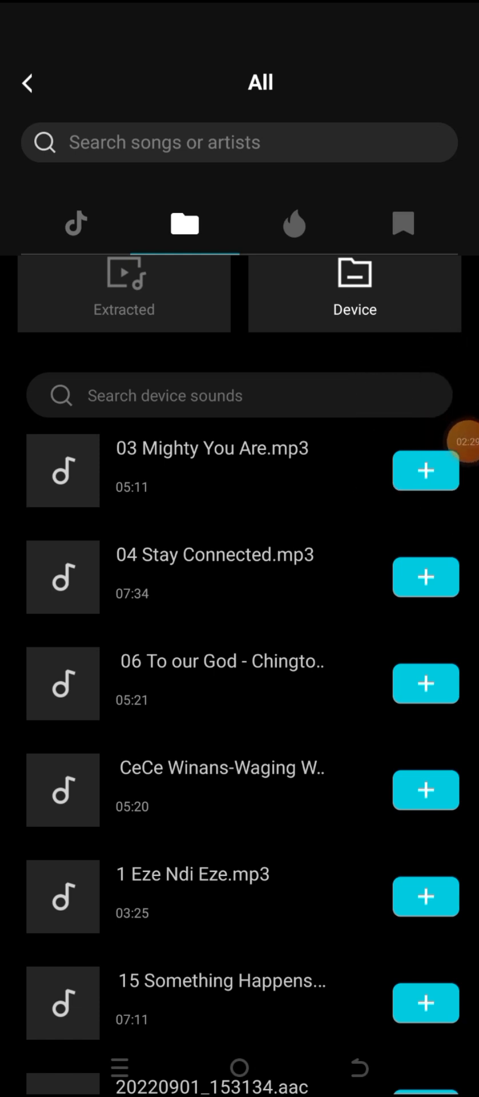
pyautogui.click(426, 471)
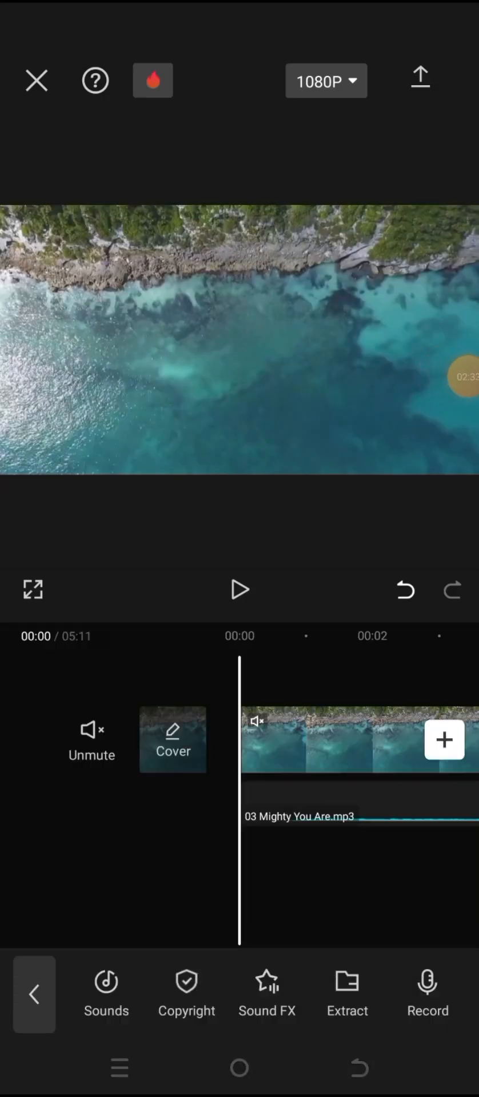
# - Play and pause the project to hear the coastline clip with the new song
pyautogui.click(239, 590)
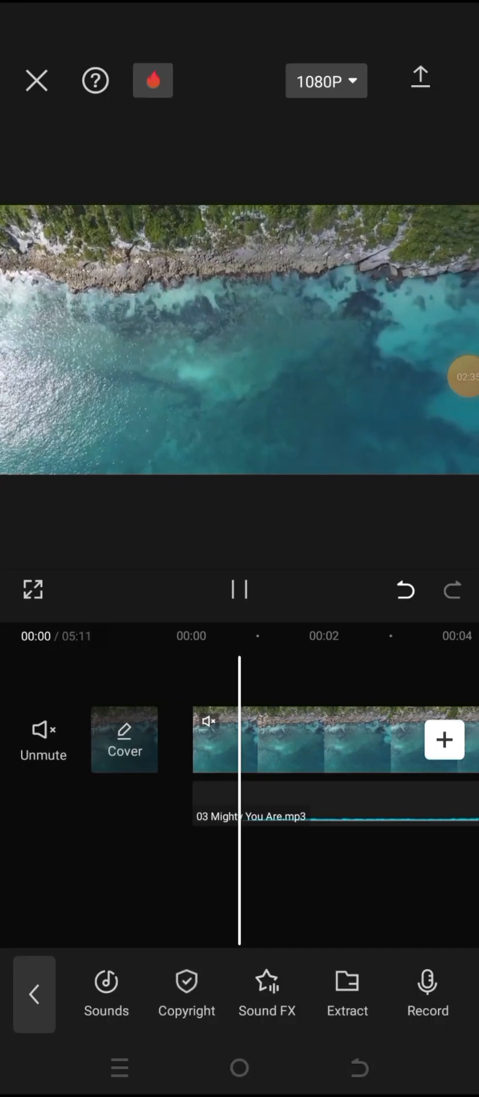
pyautogui.click(239, 589)
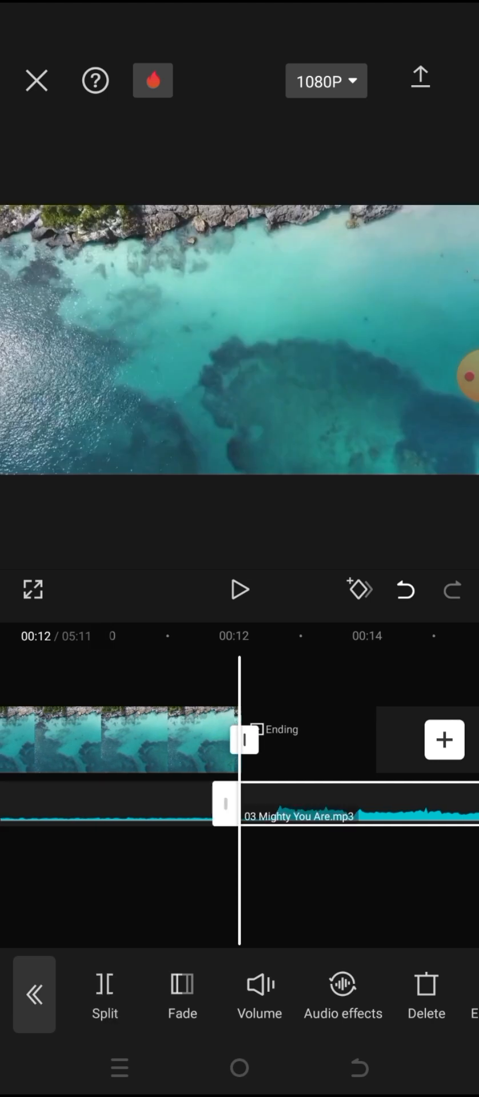
# - Split the song at the clip's 00:12 end, then play the 15-second project
pyautogui.click(427, 990)
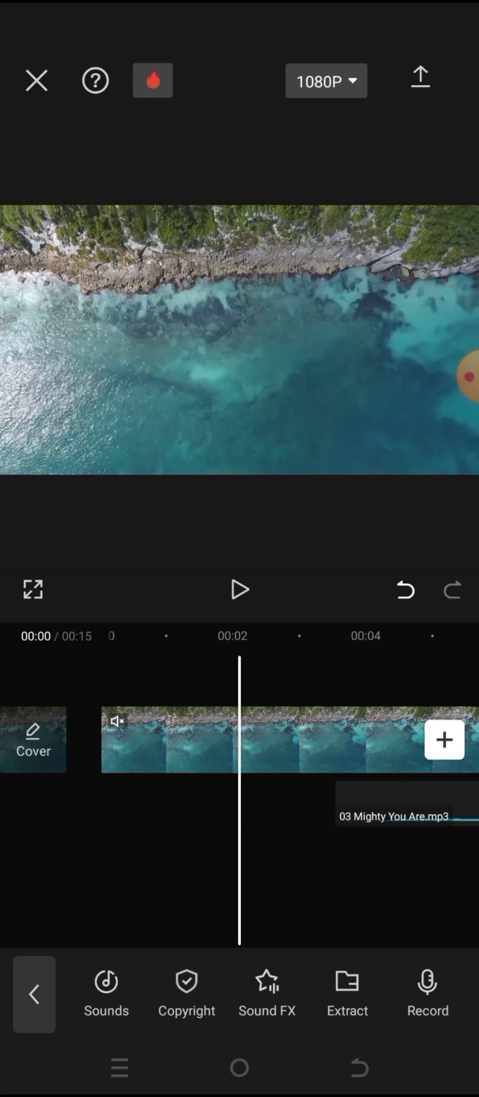
pyautogui.click(239, 589)
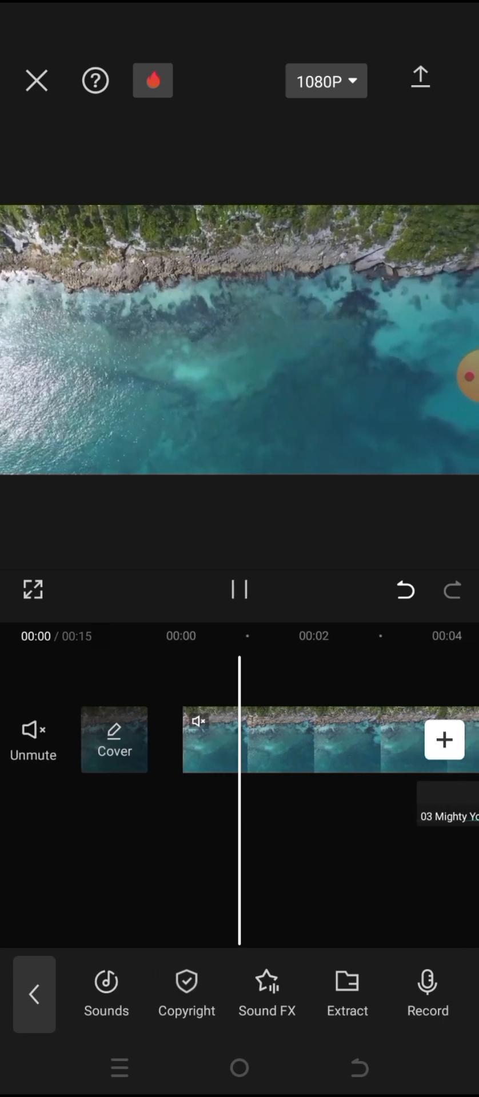